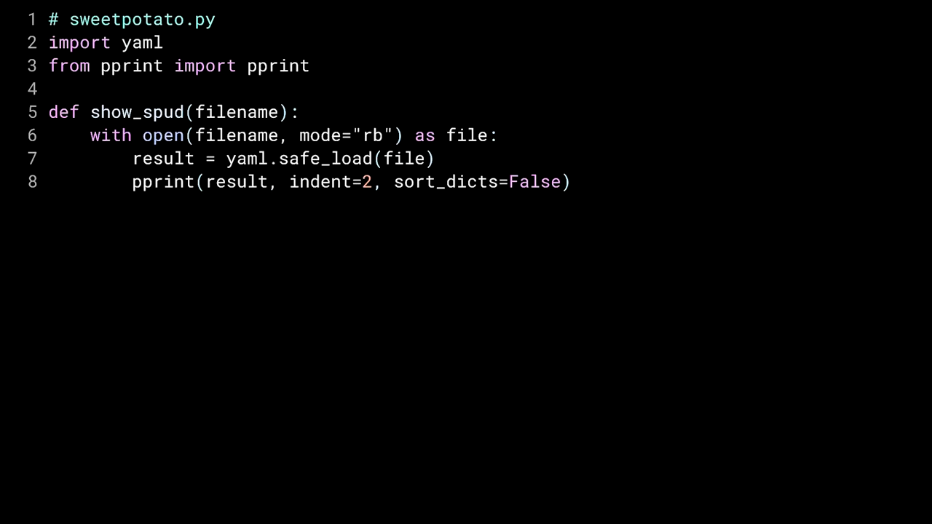
Advance the code slide to the nested grandparent, parent, child and sibling YAML sample
{"action": "double_click", "coordinate": [105, 42]}
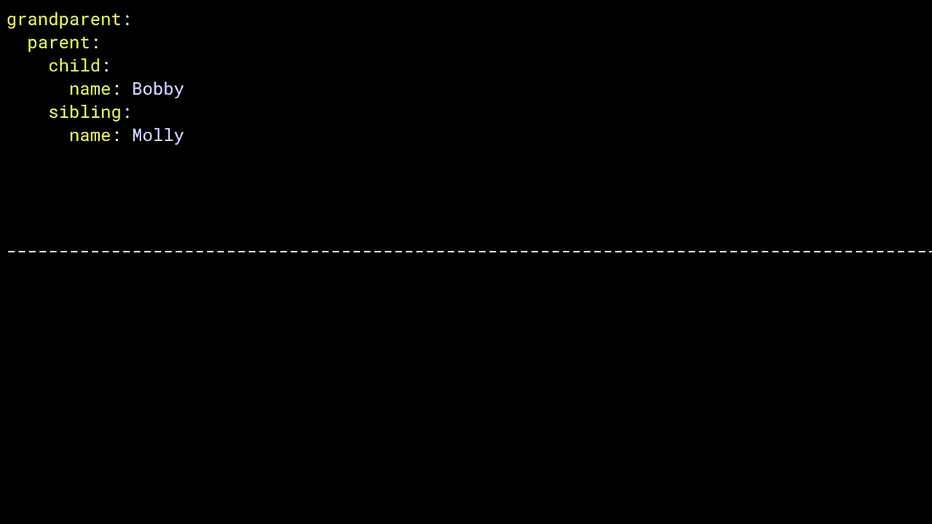
Start Python, import show_spud from sweetpotato, and run show_spud("structure.yml")
{"action": "key", "text": "Return"}
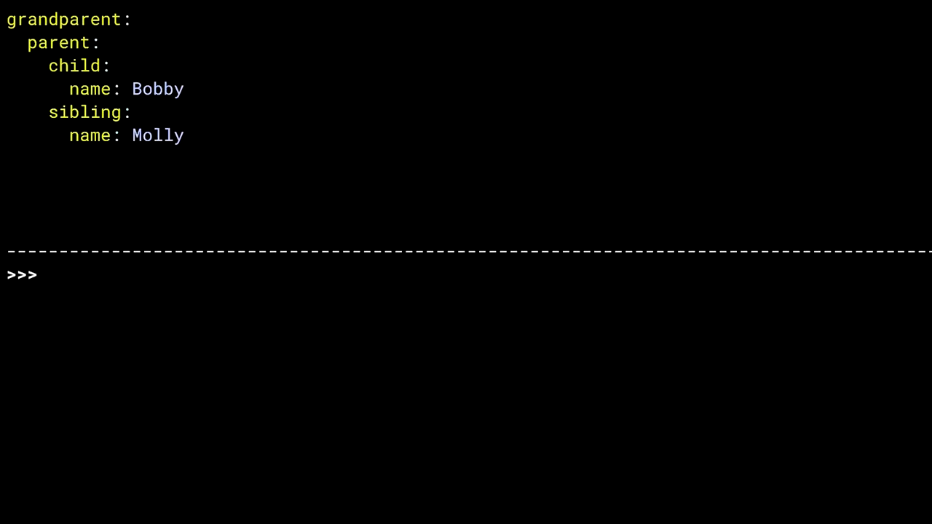
{"action": "type", "text": "from sweetp"}
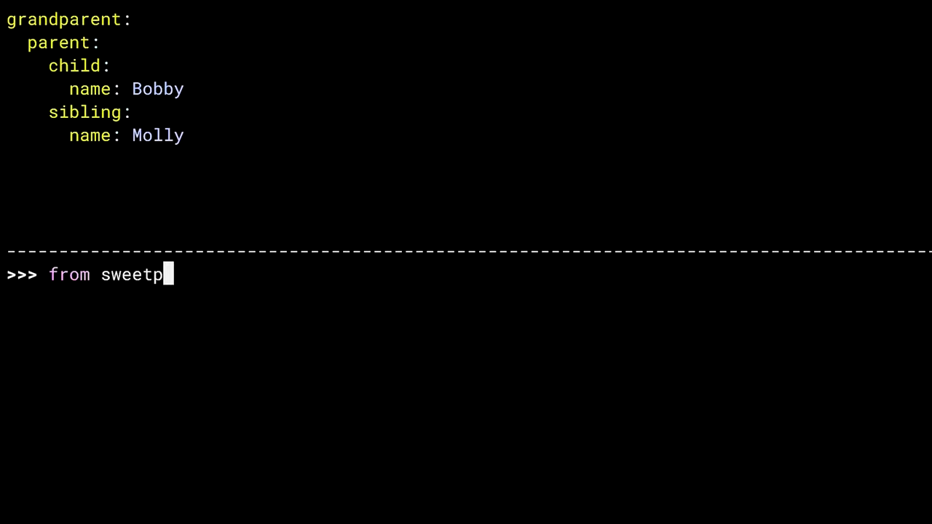
{"action": "type", "text": "otato import show_spud"}
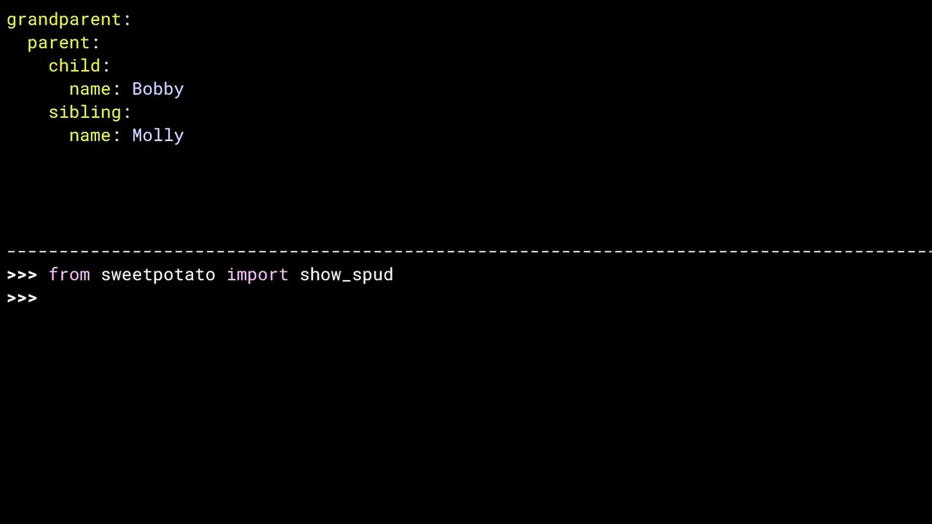
{"action": "type", "text": "show_spud"}
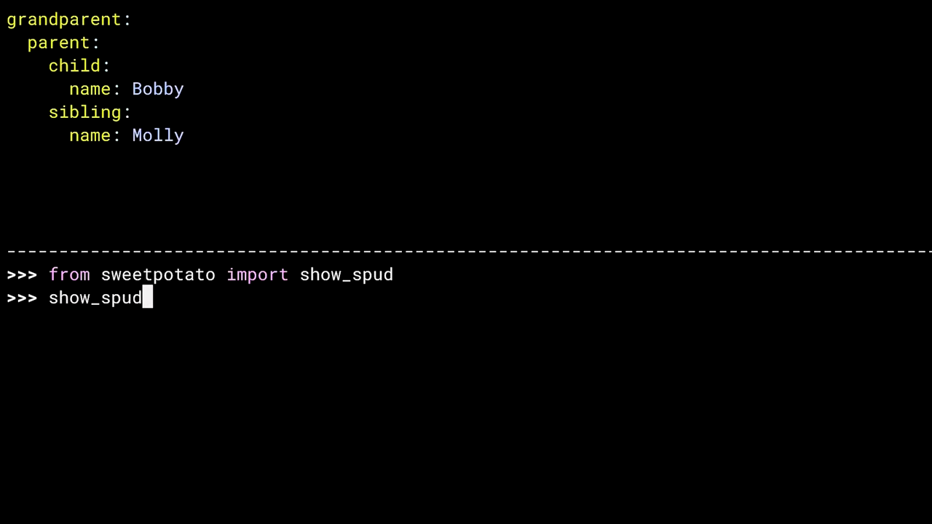
{"action": "type", "text": "(\"structure.yml"}
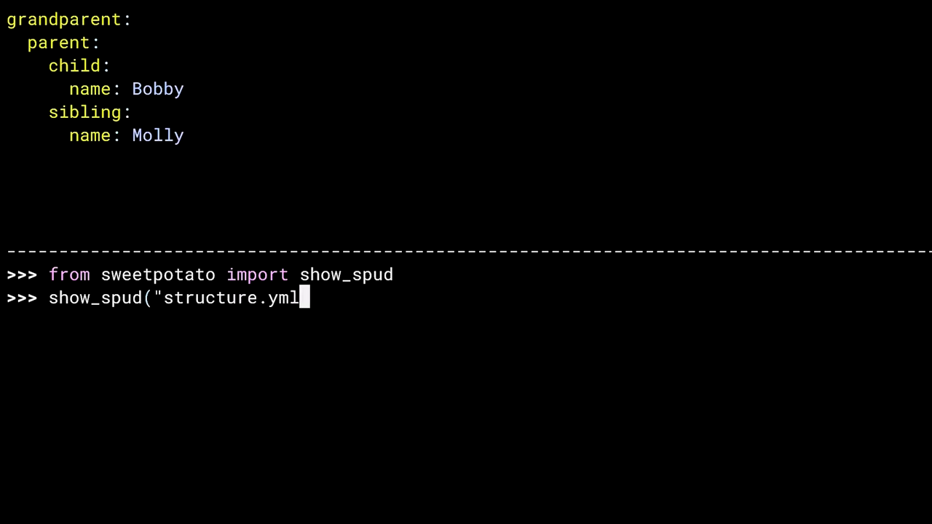
{"action": "key", "text": "Return"}
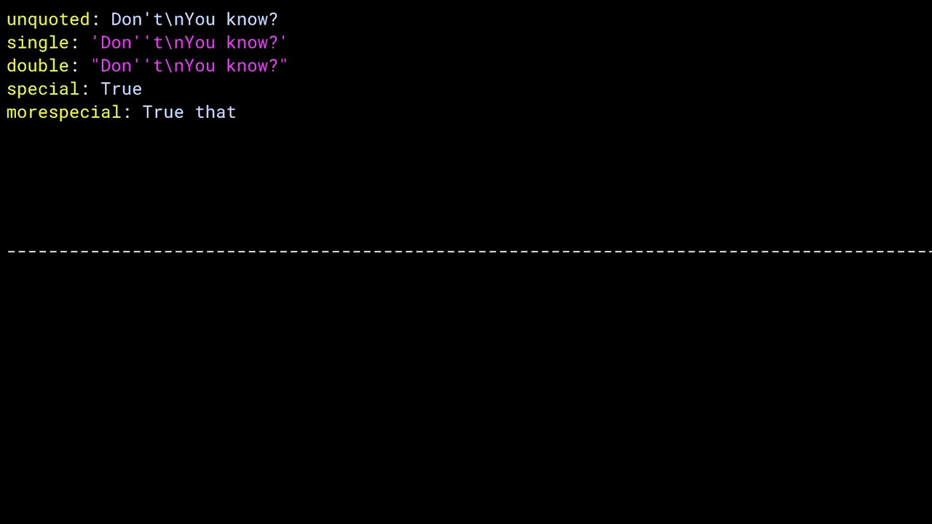
Start the python3 interpreter to get a >>> prompt below the quoted-strings YAML
{"action": "key", "text": "Return"}
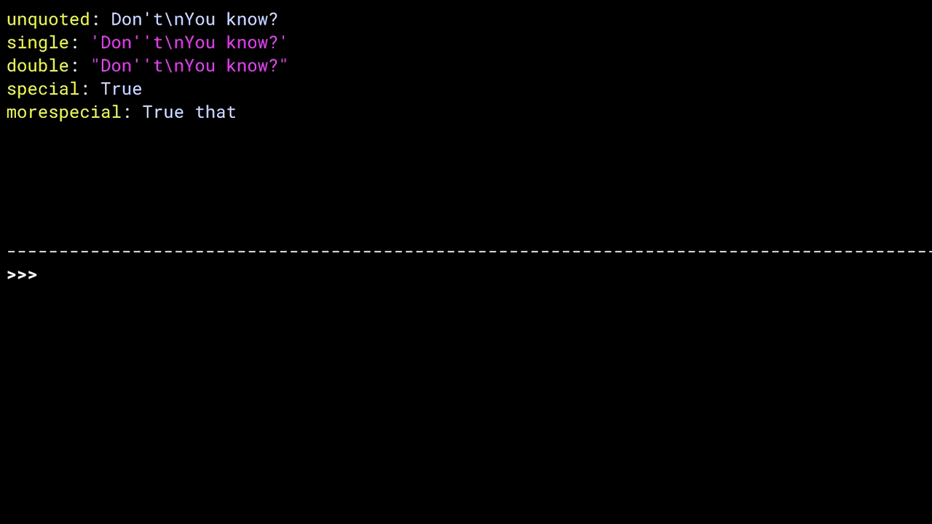
Import show_spud from sweetpotato and run show_spud("strings.yml")
{"action": "type", "text": "from sweetpot"}
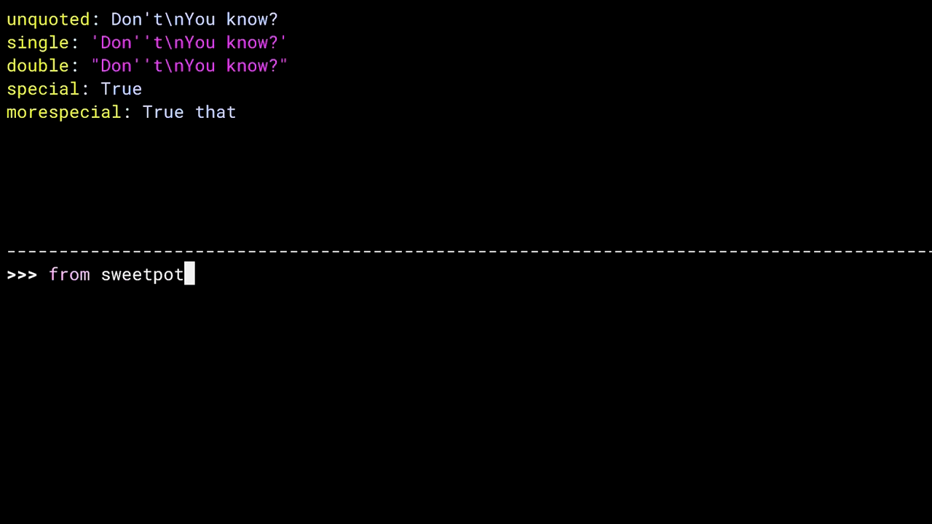
{"action": "type", "text": "ato import show_spud"}
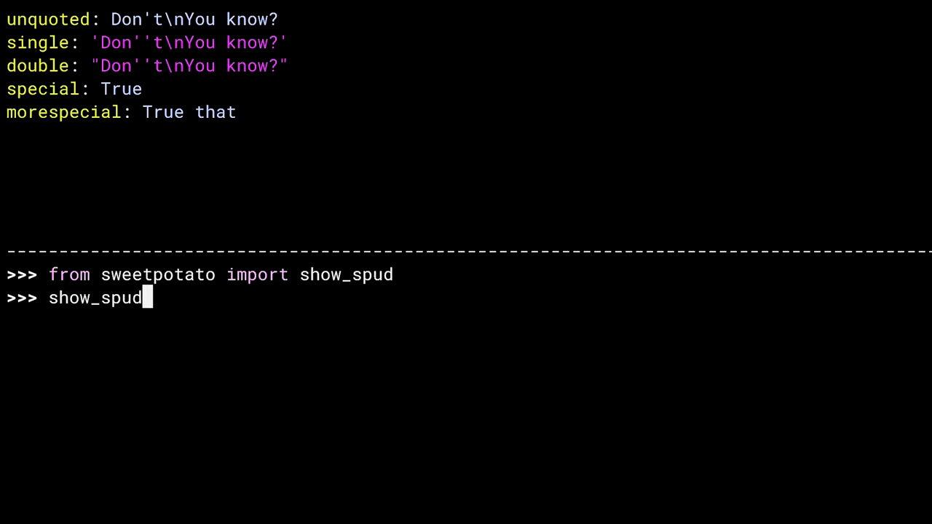
{"action": "type", "text": "(\"strings.yml\""}
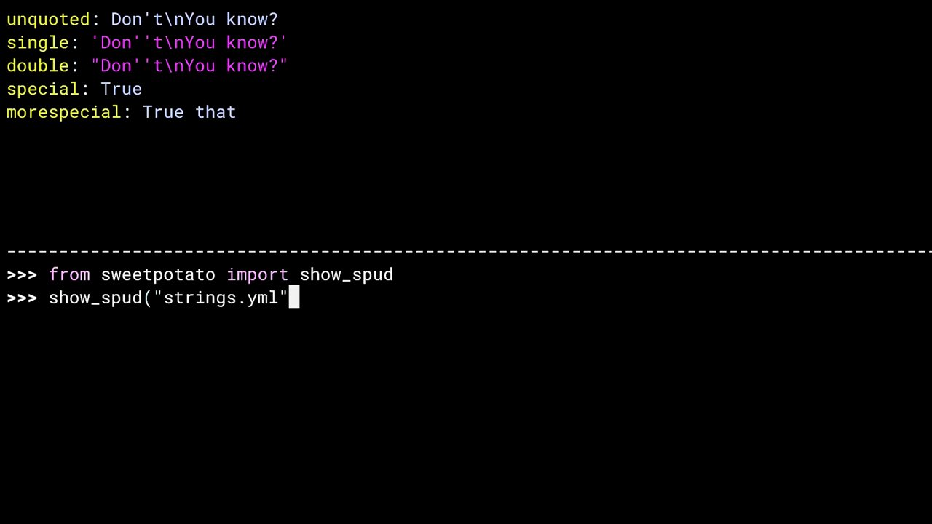
{"action": "key", "text": "Return"}
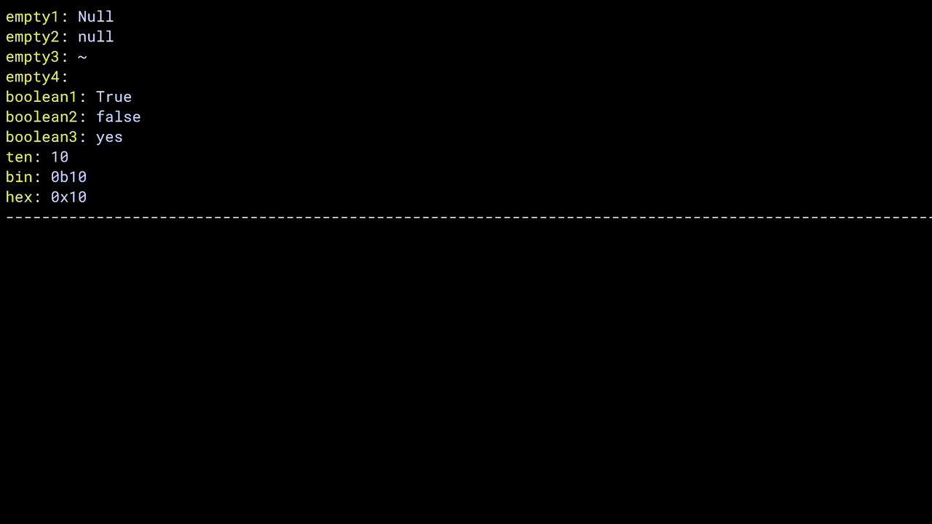
Start Python, import show_spud, run show_spud("datatypes.yml") and scroll through the output
{"action": "key", "text": "Return"}
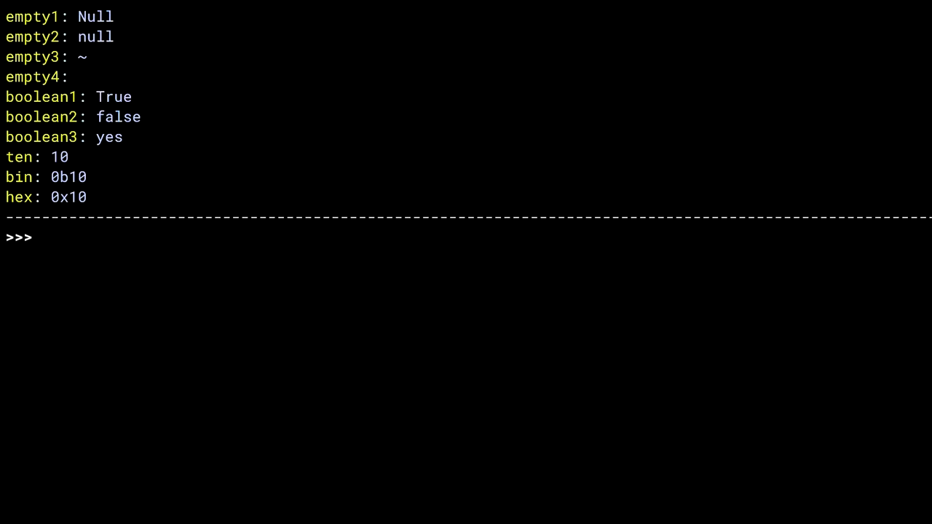
{"action": "type", "text": "from sweetpotato"}
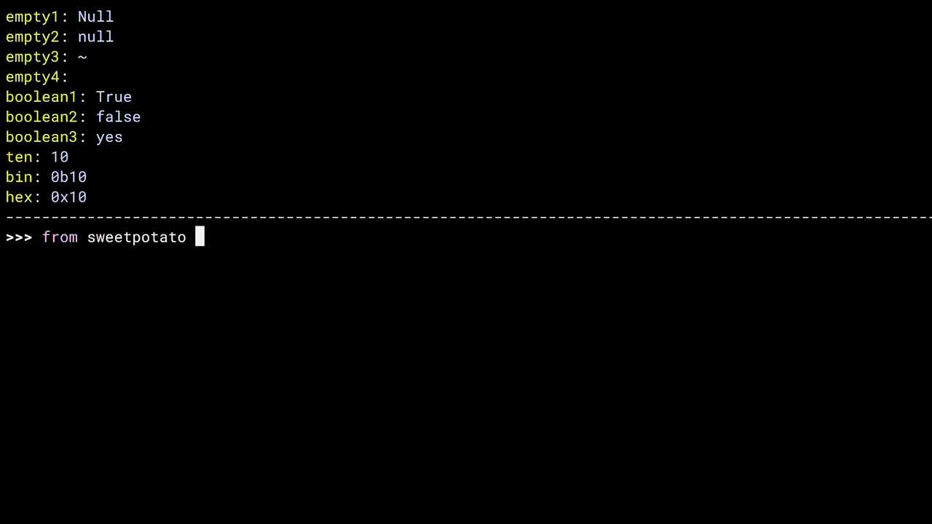
{"action": "type", "text": "import show_spud"}
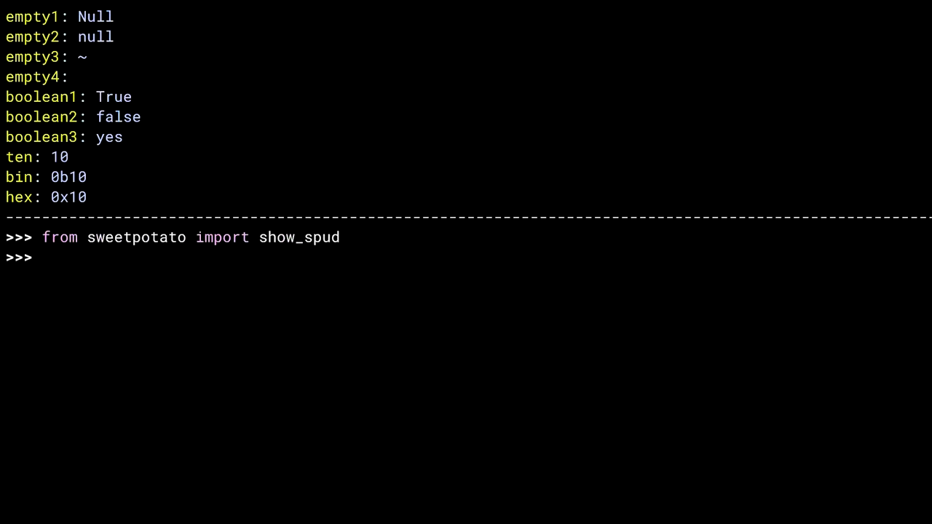
{"action": "type", "text": "show_spud(\"d"}
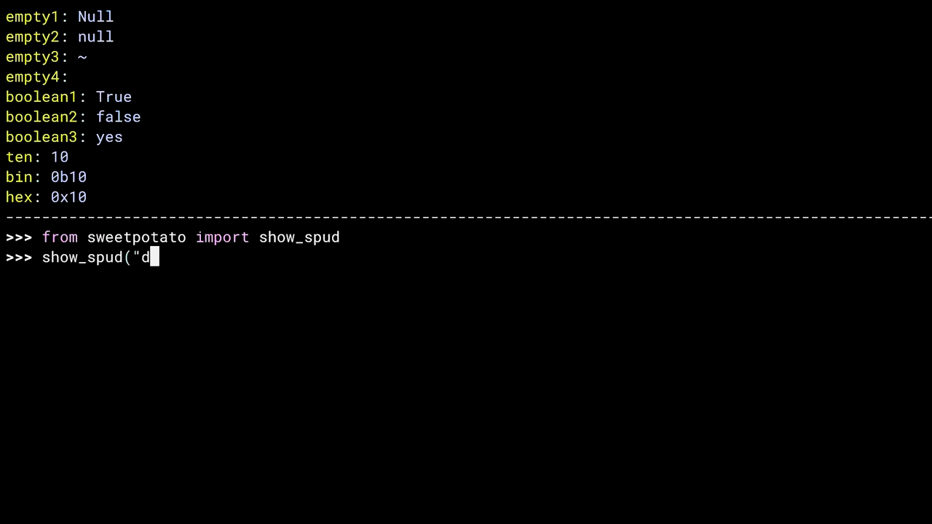
{"action": "key", "text": "Return"}
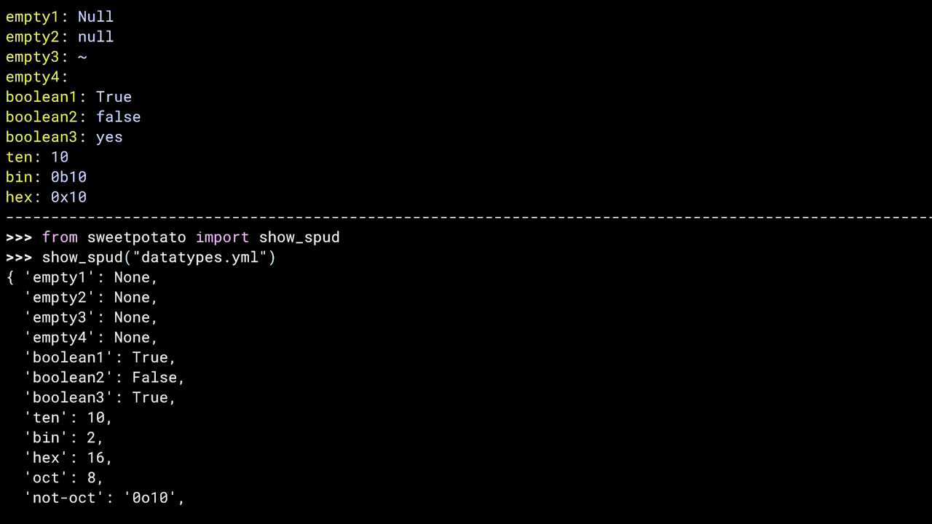
{"action": "scroll", "scroll_direction": "down", "scroll_amount": 3}
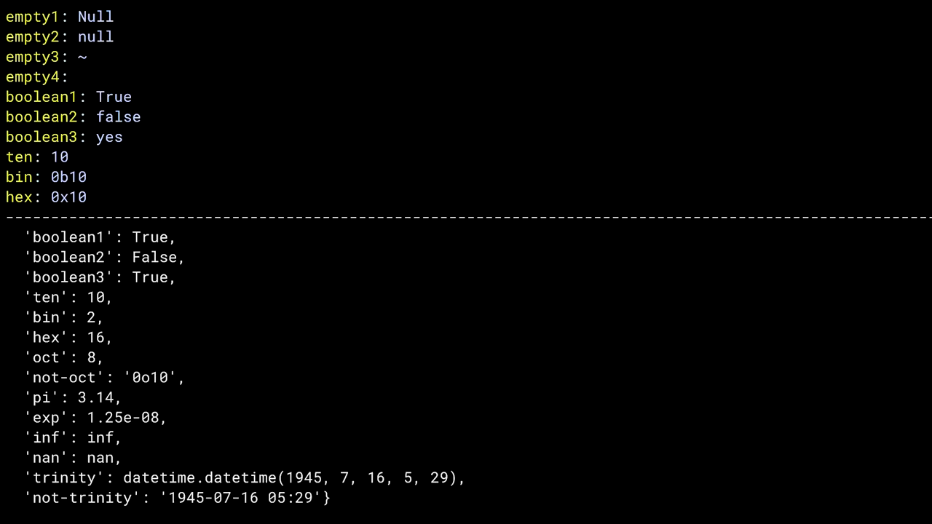